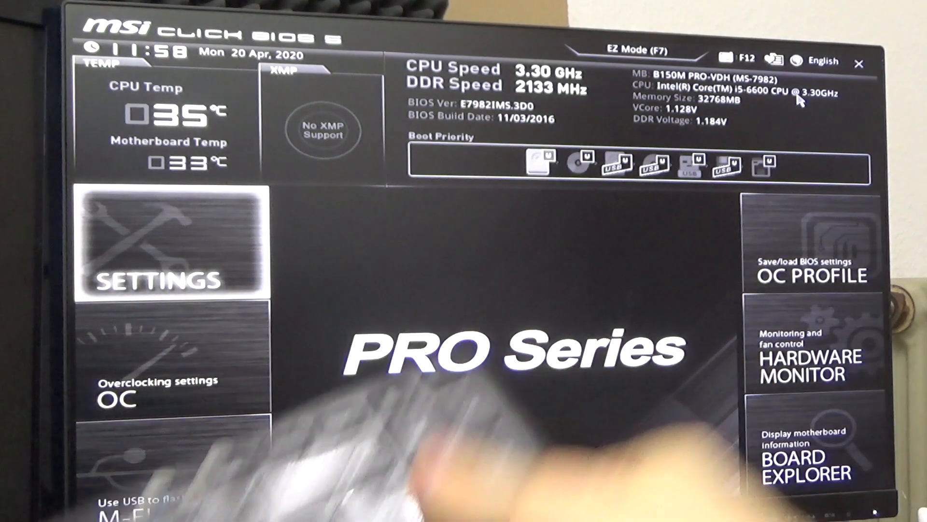
Open Settings > Advanced > Wake Up Event Setup and review USB, PS/2 mouse and keyboard resume values
click(166, 248)
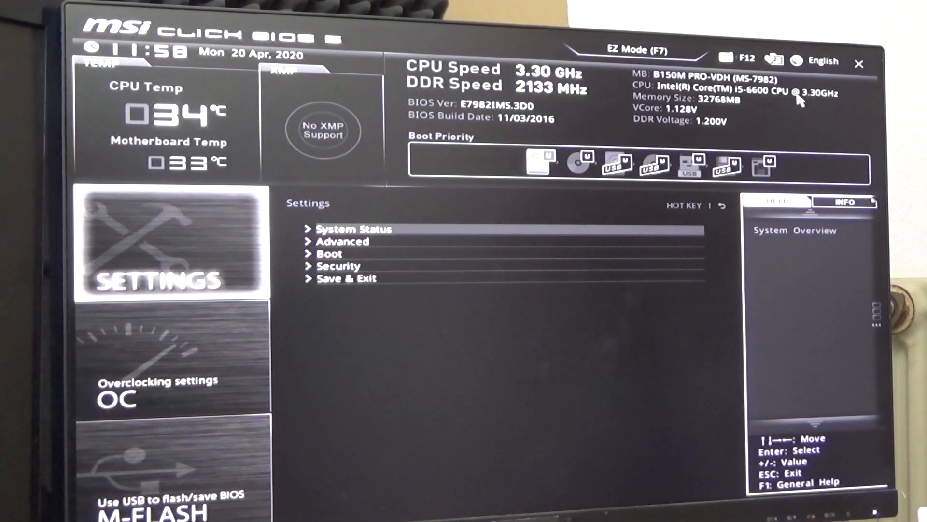
click(343, 241)
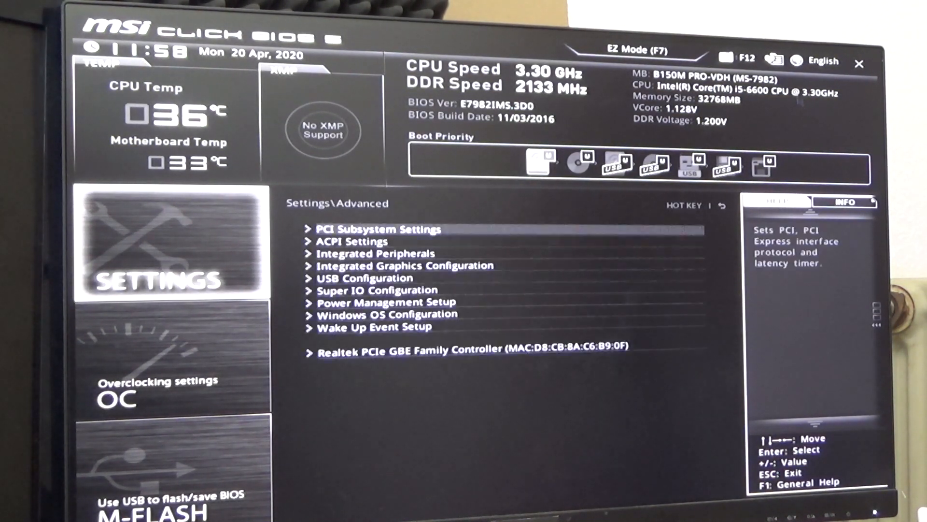
key(Down)
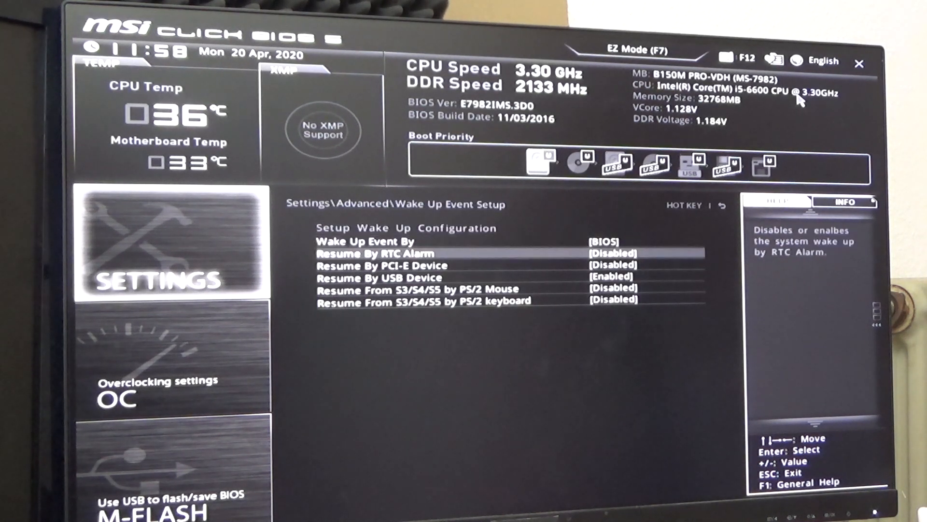
key(Down)
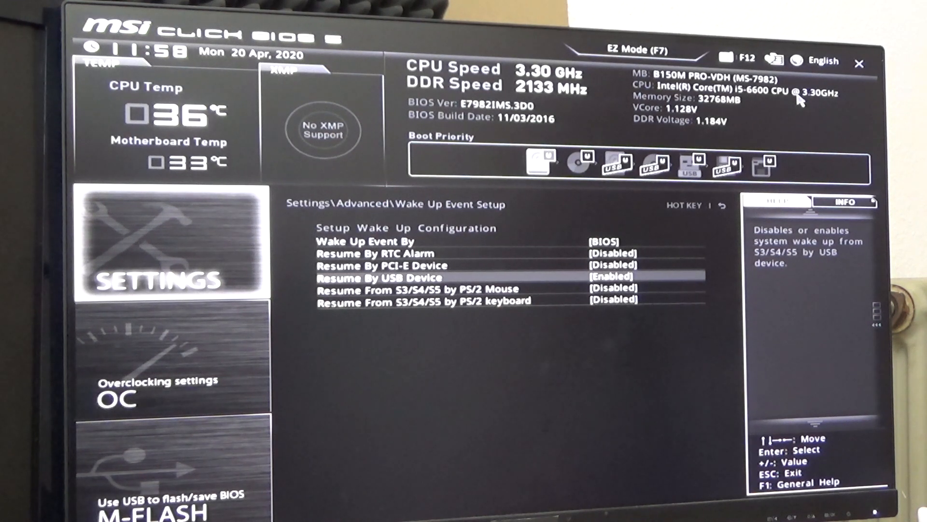
key(Down)
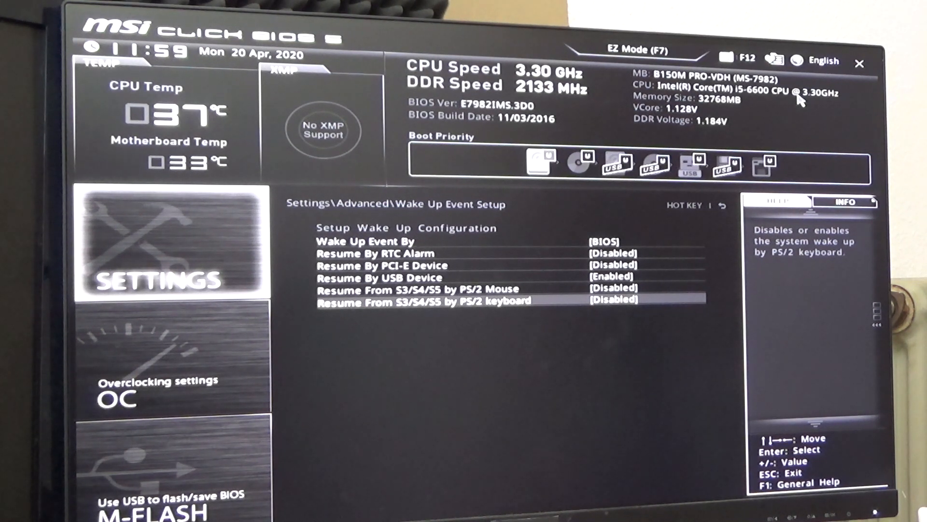
key(Up)
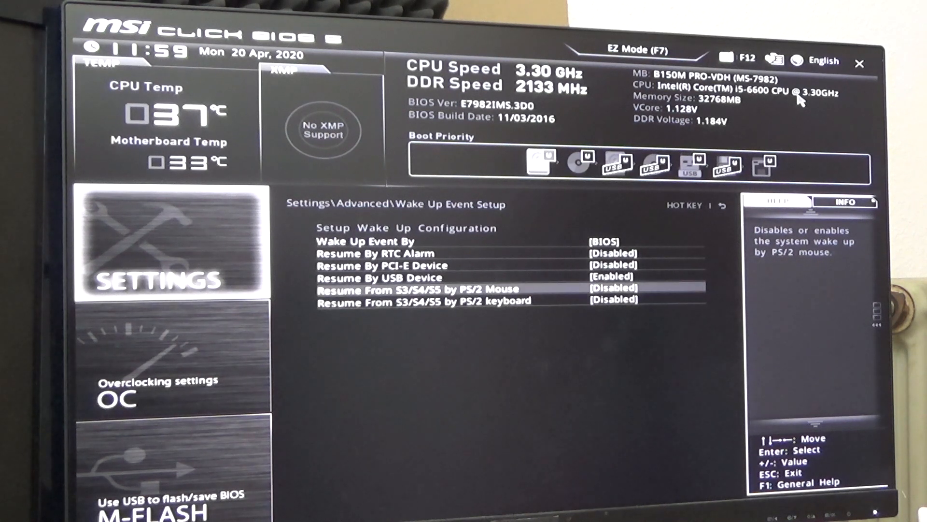
key(up)
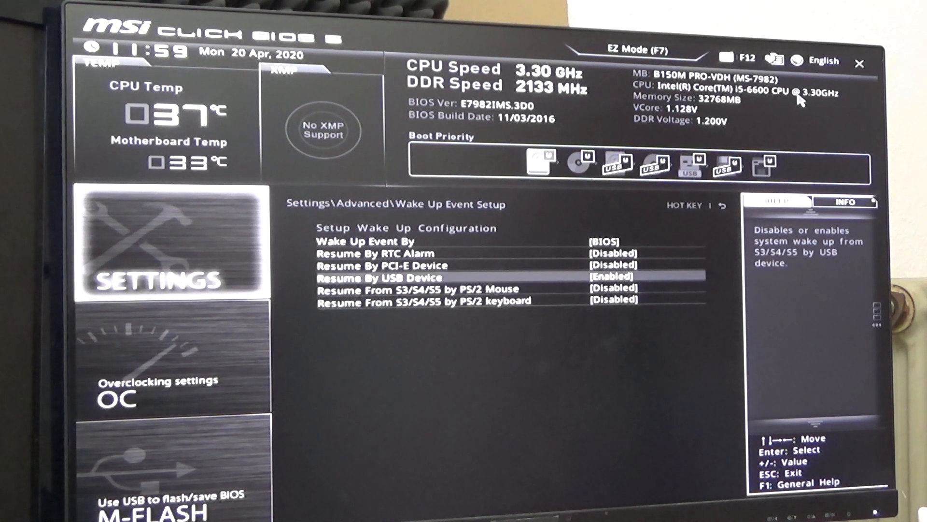
key(Down)
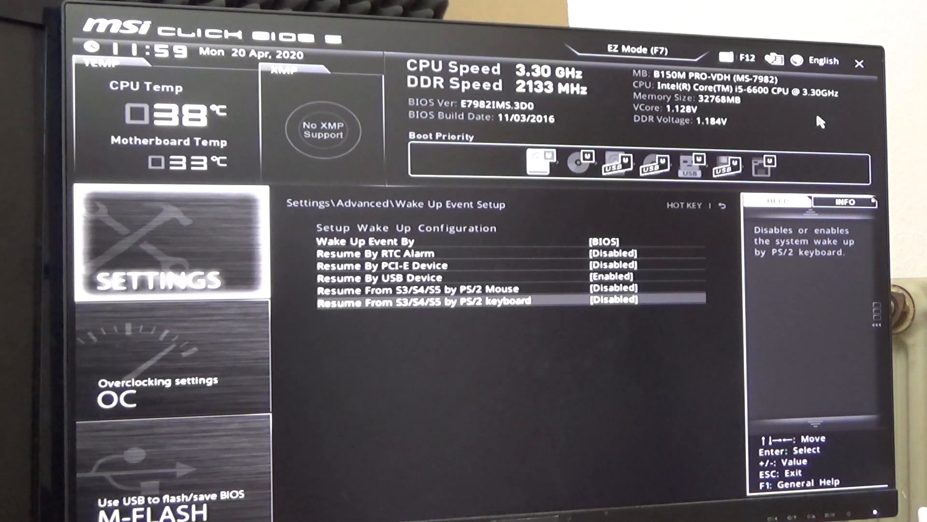
key(Up)
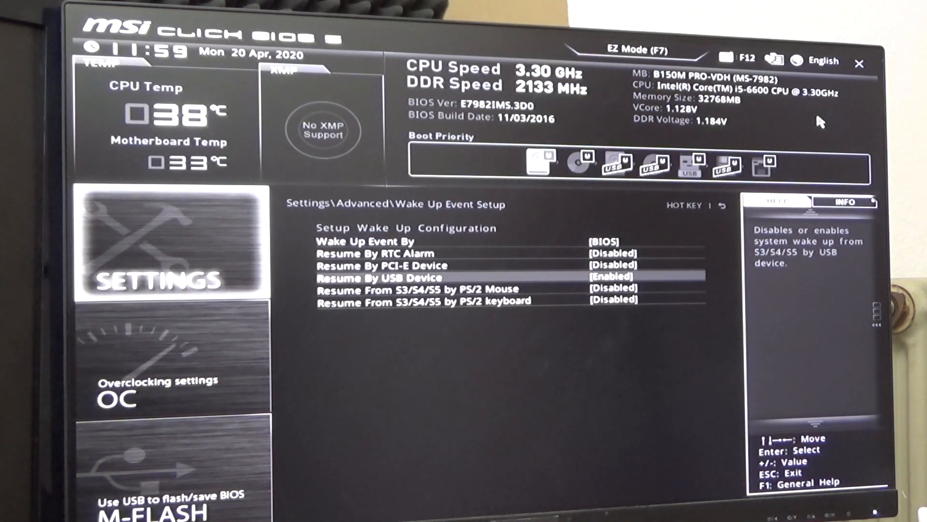
Return to the Settings list and choose Save & Exit to leave the BIOS
key(Escape)
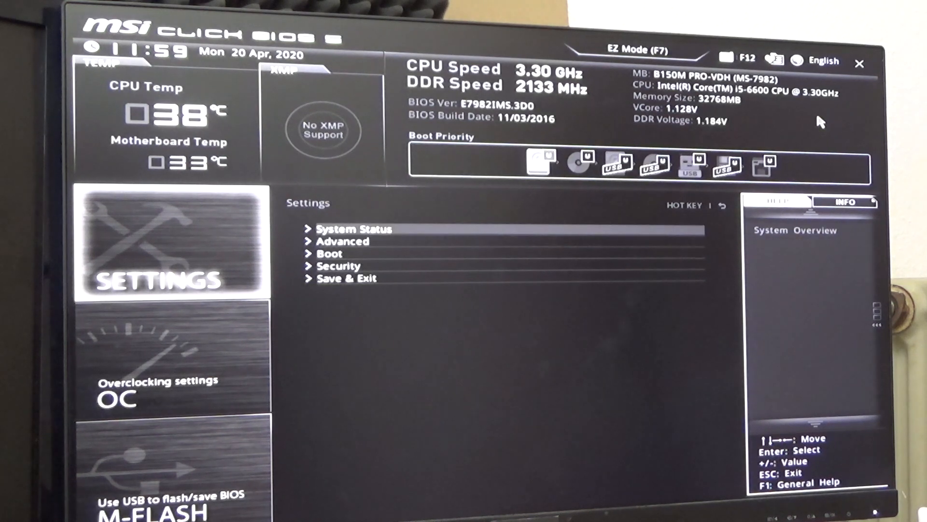
click(345, 278)
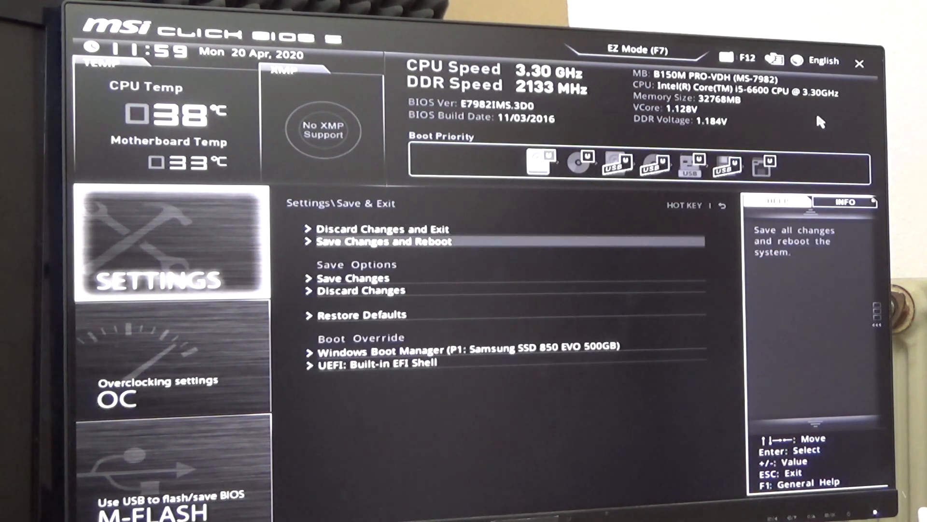
click(383, 240)
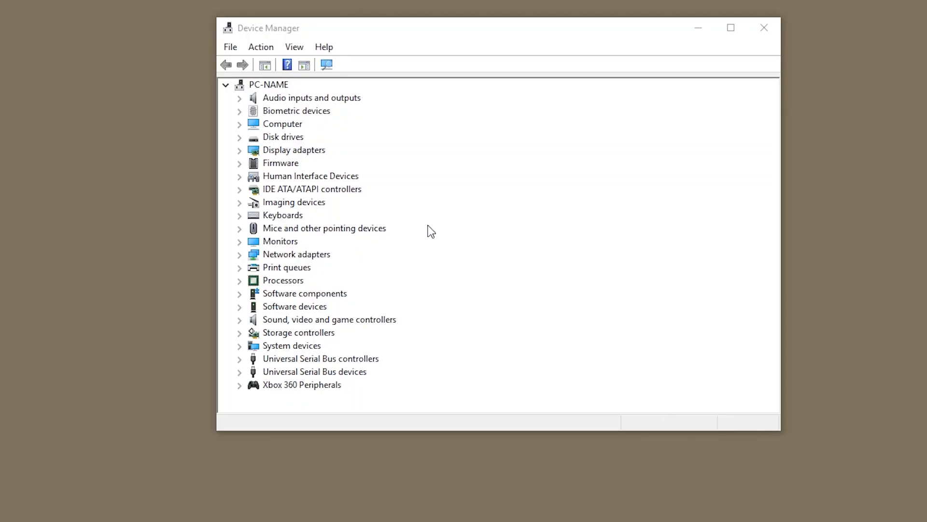
mouse_move(366, 366)
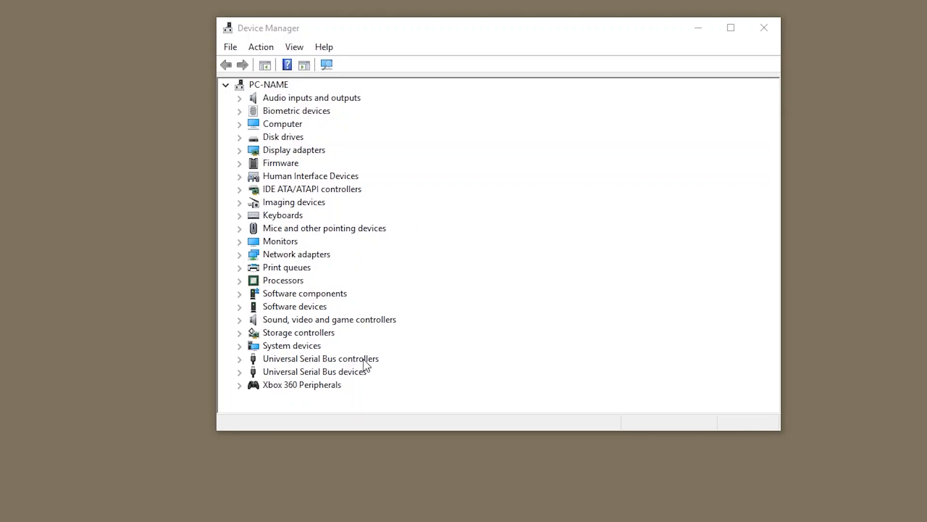
Expand Universal Serial Bus controllers and review the Generic USB Hub's properties
click(316, 372)
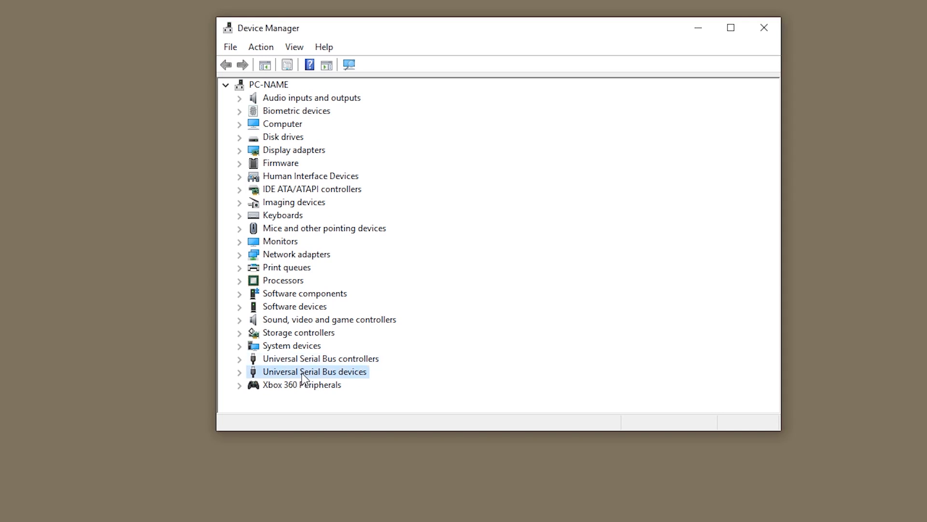
click(283, 214)
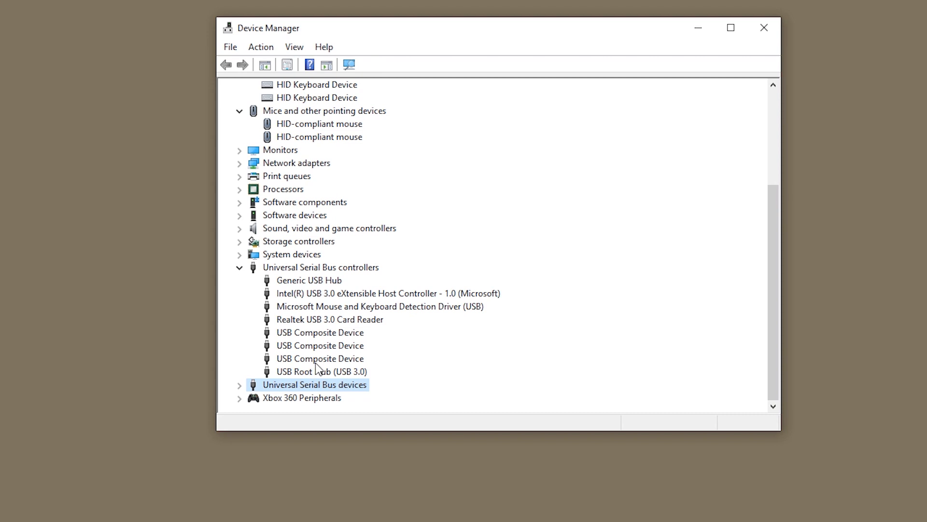
click(309, 279)
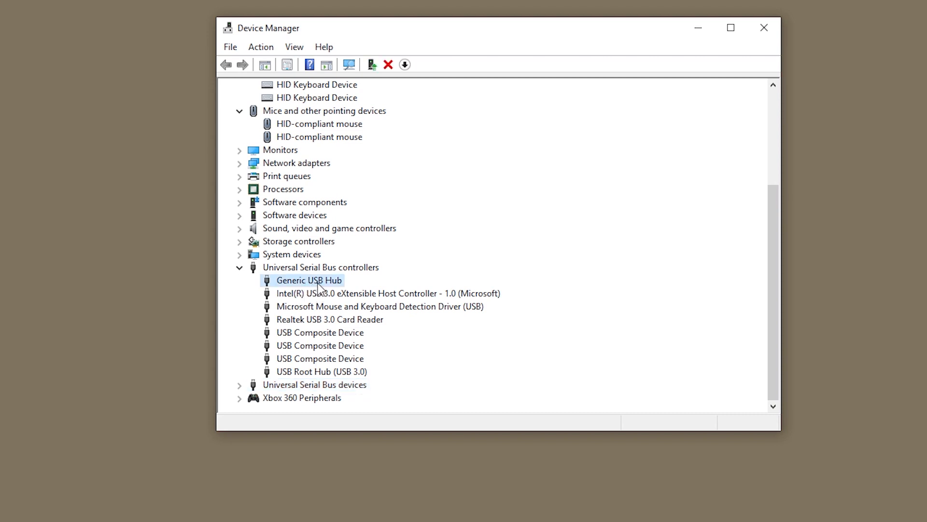
double_click(308, 279)
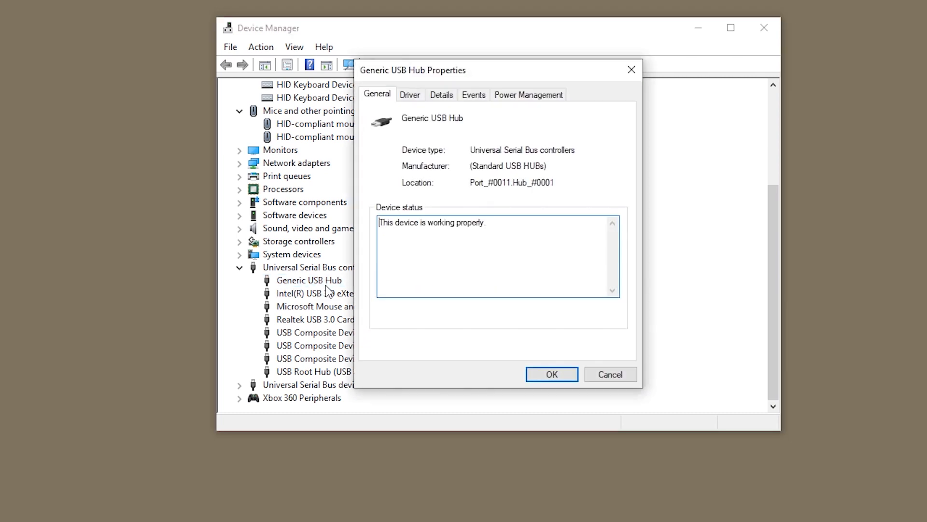
click(528, 94)
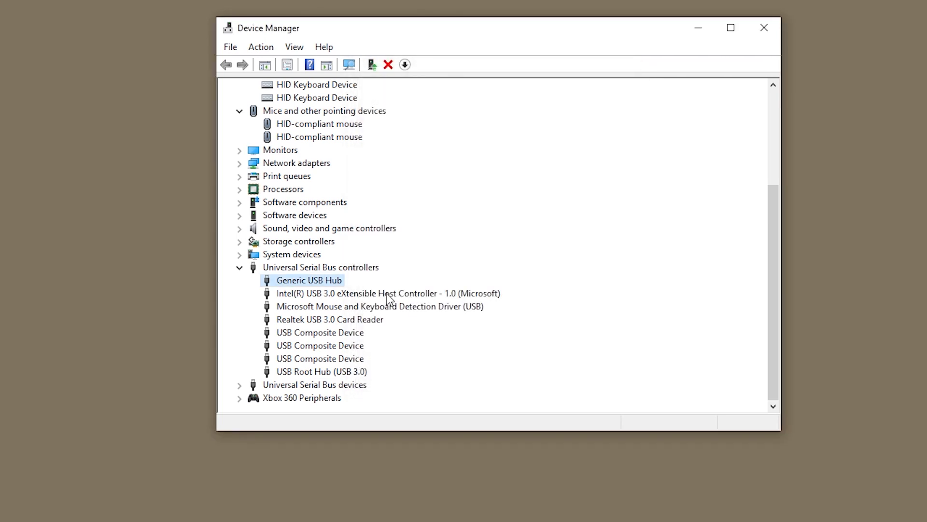
Review the Intel USB 3.0 eXtensible Host Controller's properties, then collapse the USB controllers category
double_click(387, 293)
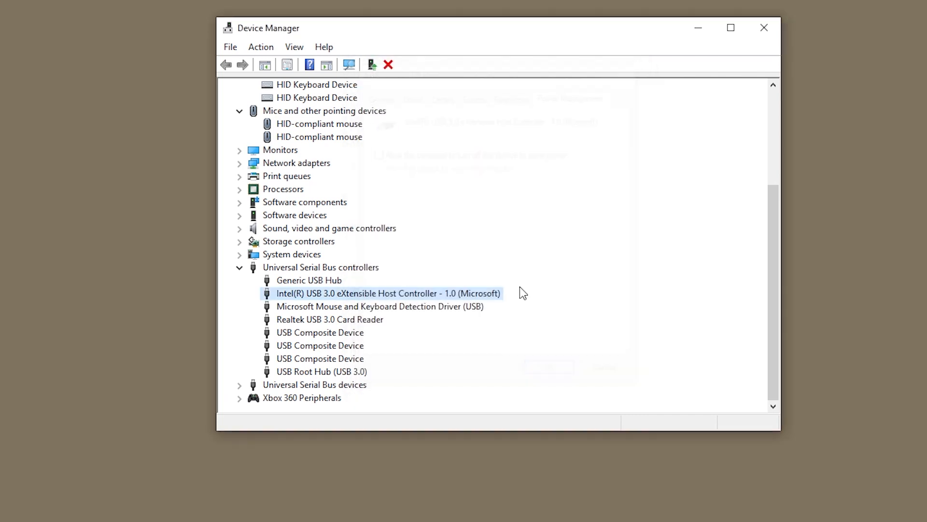
click(380, 307)
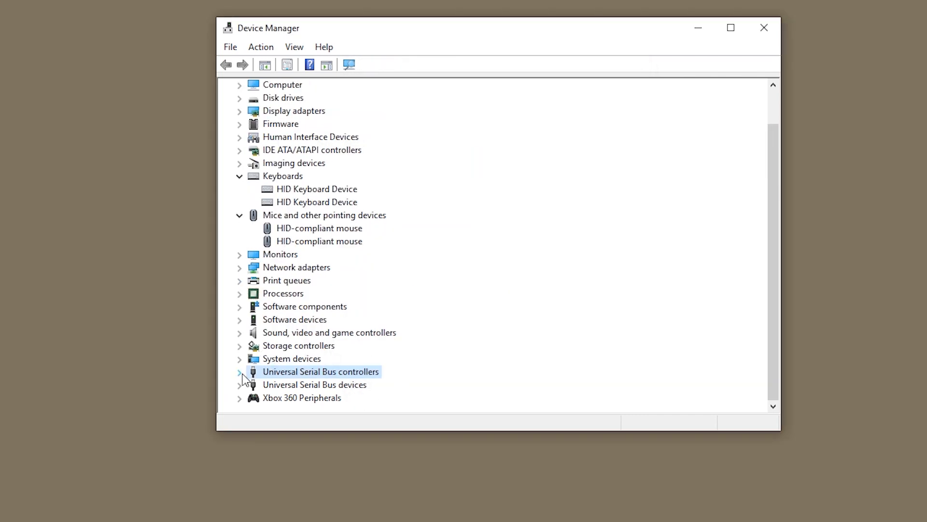
mouse_move(285, 254)
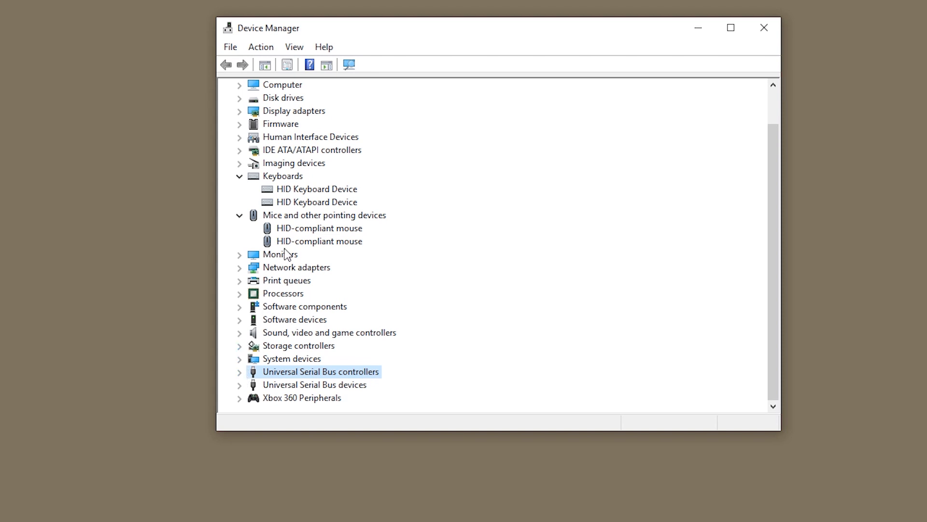
mouse_move(303, 235)
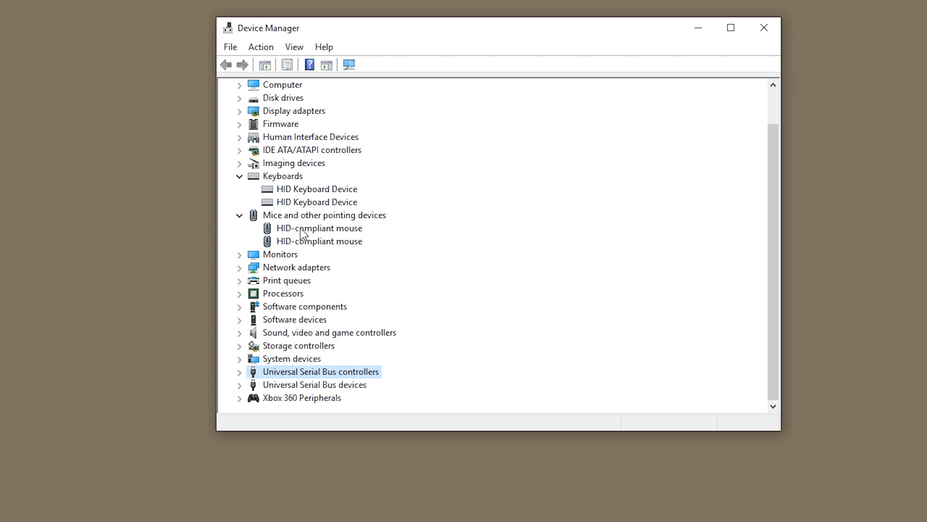
Review the Power Management settings of both HID-compliant mice, cancelling without changes
click(319, 228)
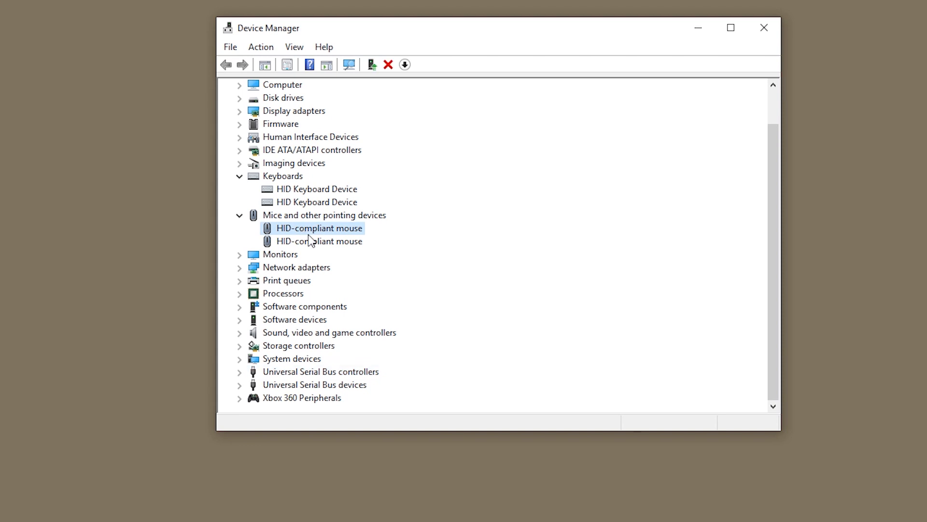
double_click(318, 227)
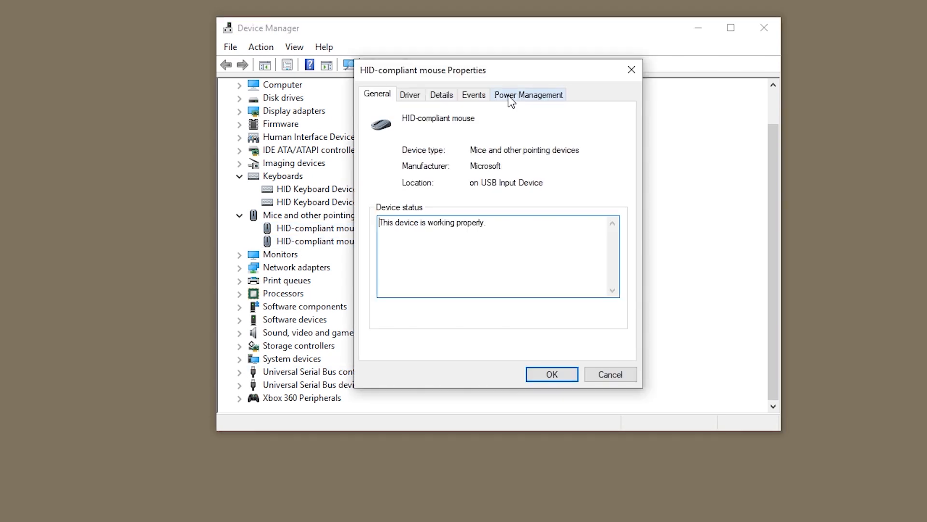
click(528, 95)
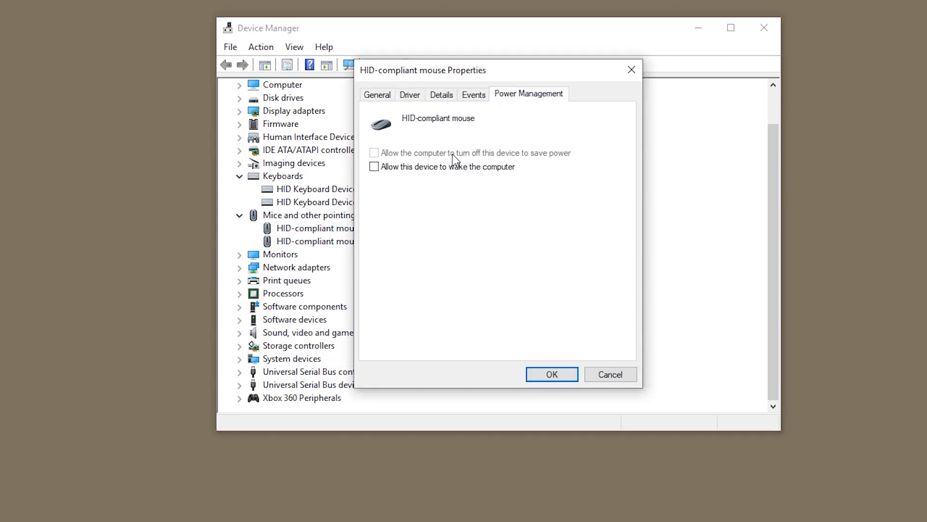
mouse_move(375, 173)
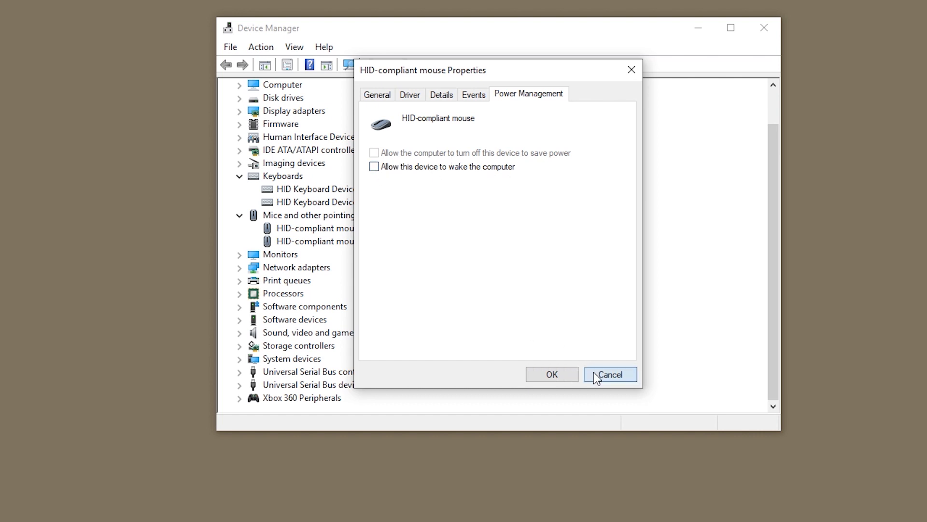
click(376, 94)
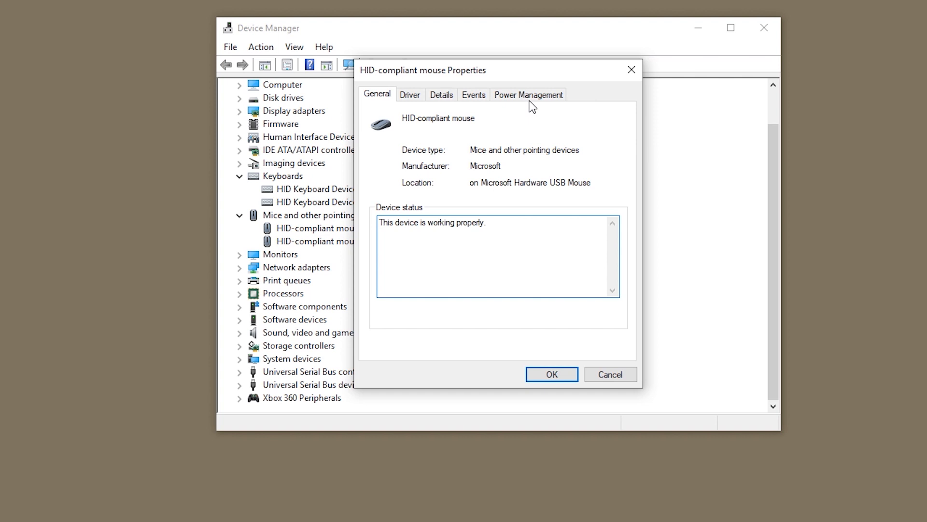
click(528, 94)
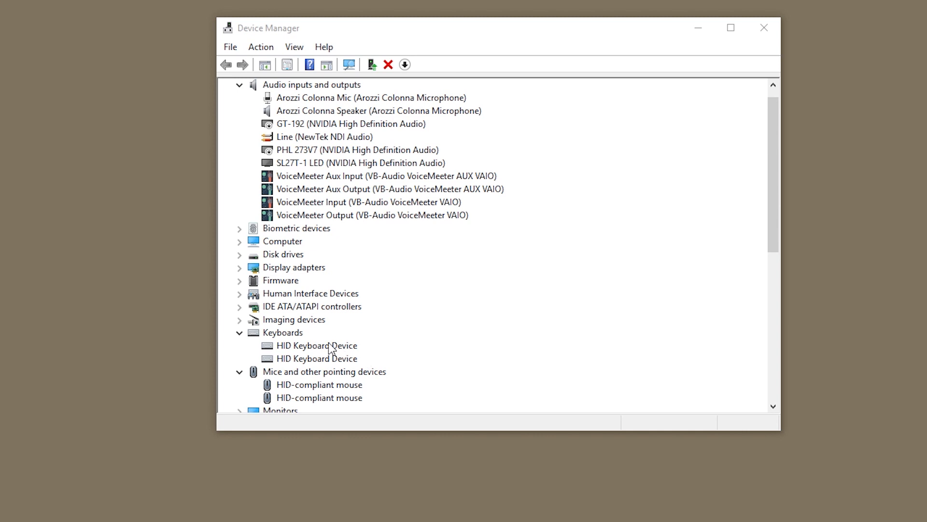
mouse_move(296, 340)
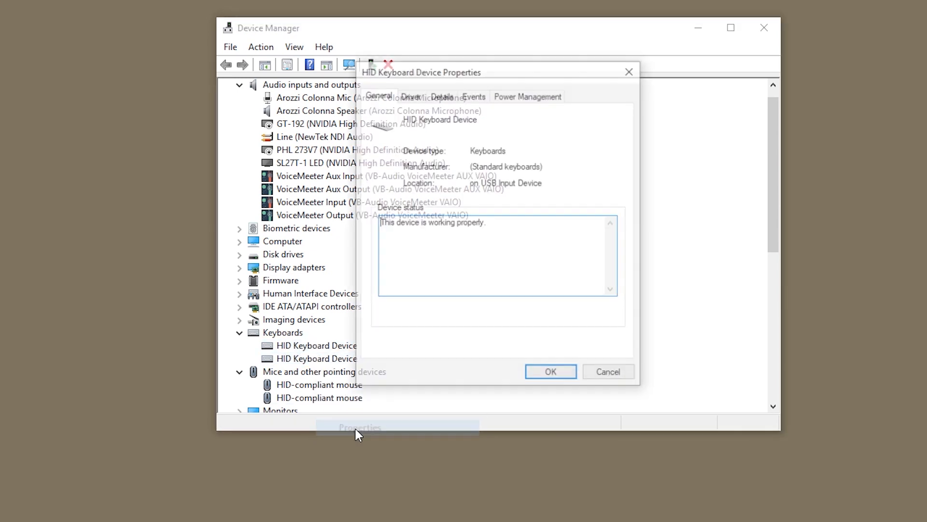
Uncheck 'Allow this device to wake the computer' for the HID Keyboard Device and confirm with OK
click(528, 95)
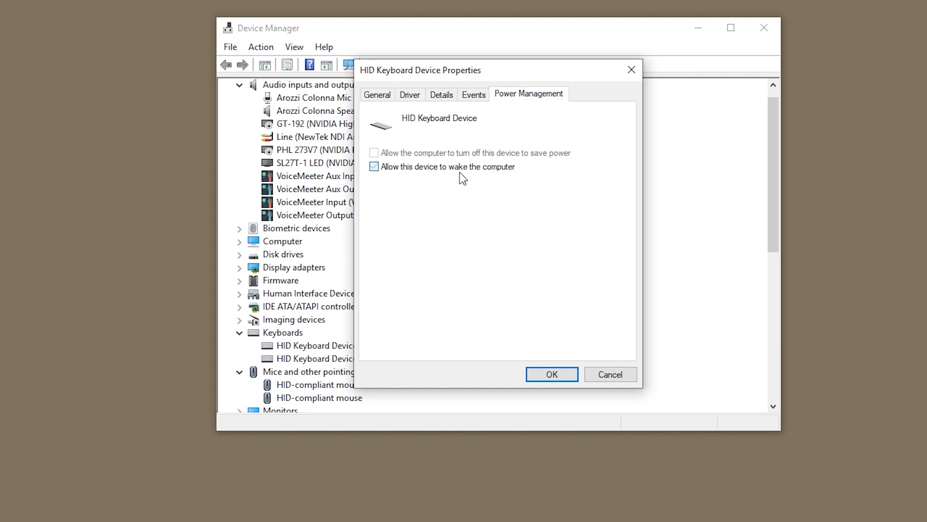
click(373, 167)
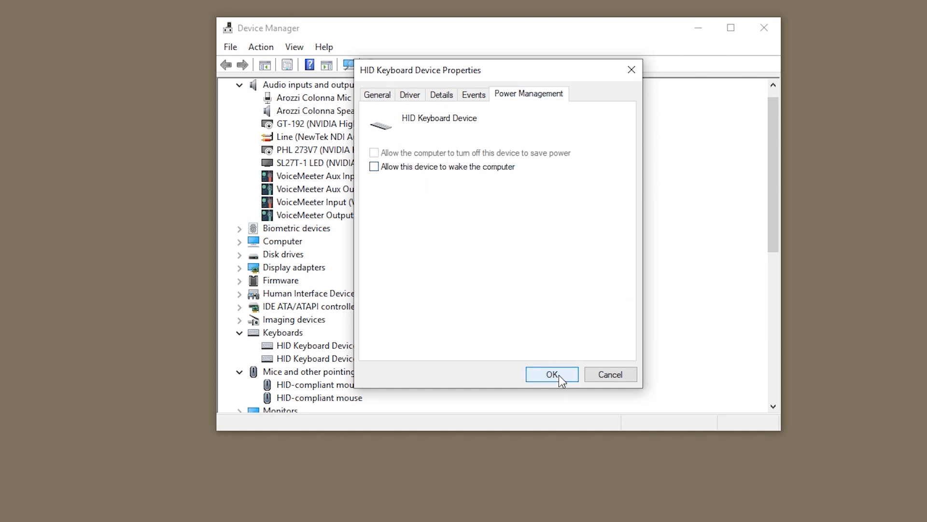
click(550, 373)
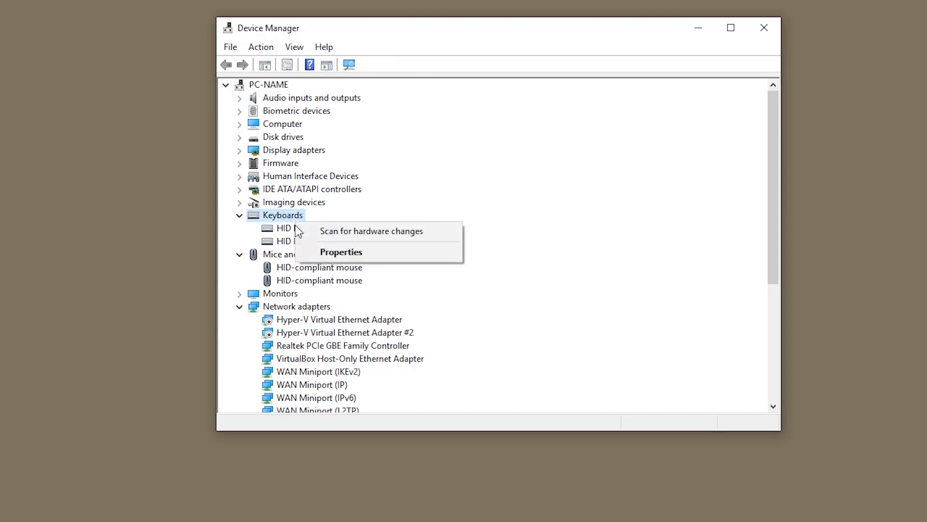
click(341, 251)
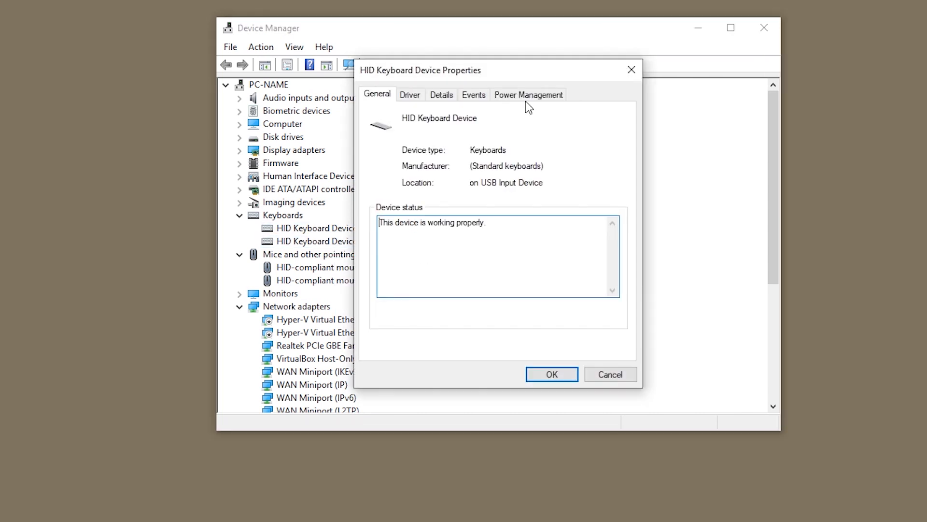
click(550, 374)
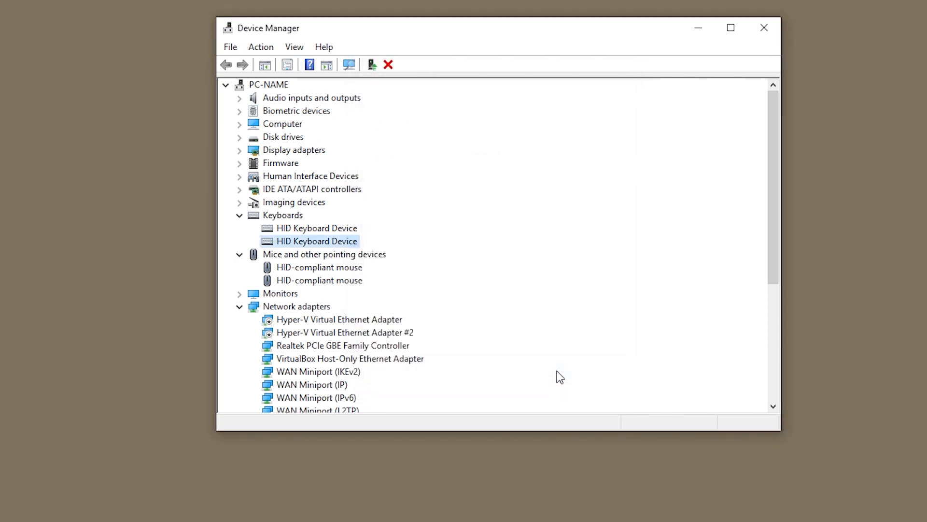